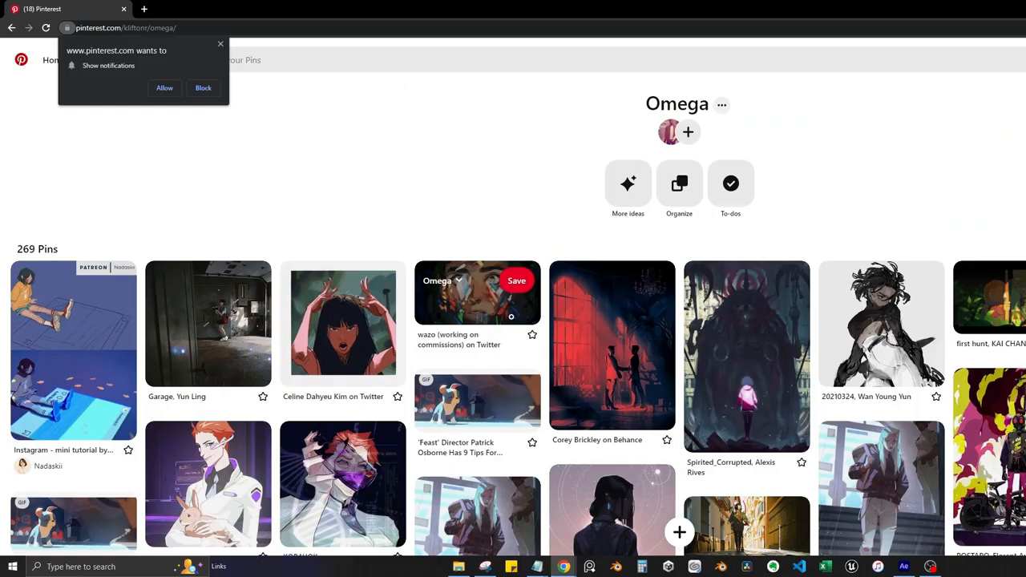
- Set the new layer above the starfield to Color Dodge for a warm golden glow
scroll(down, 3)
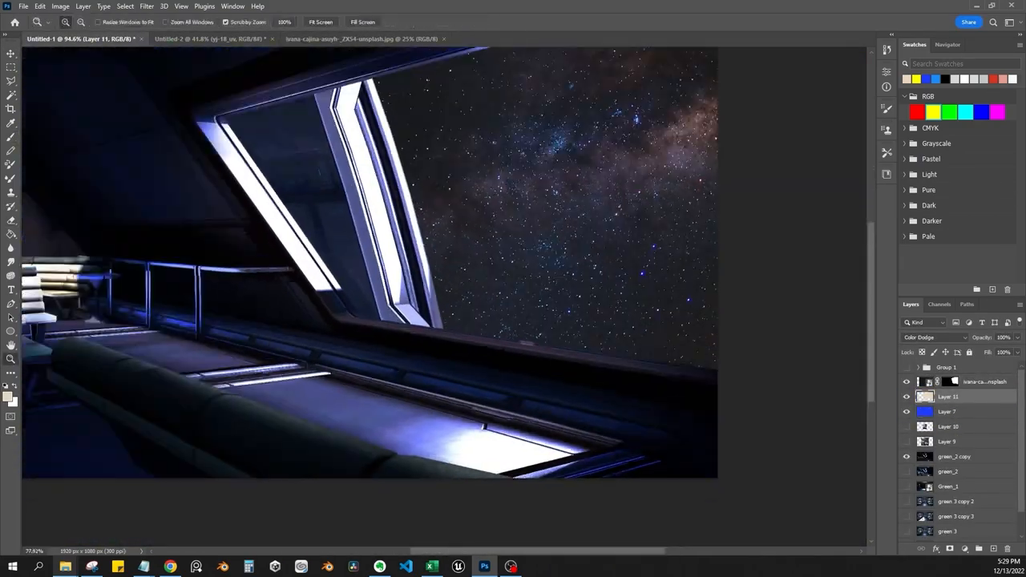
click(934, 336)
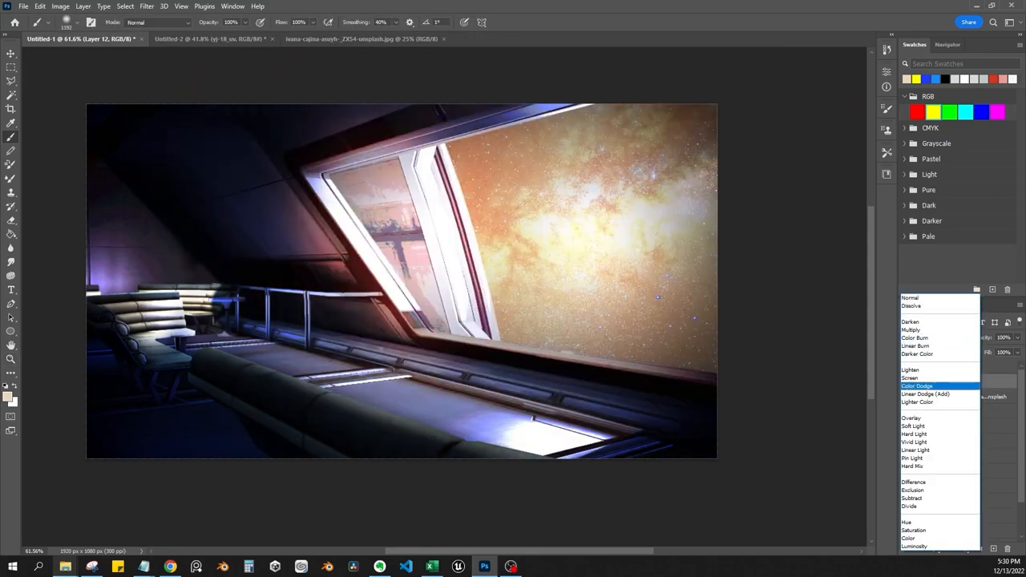
click(917, 386)
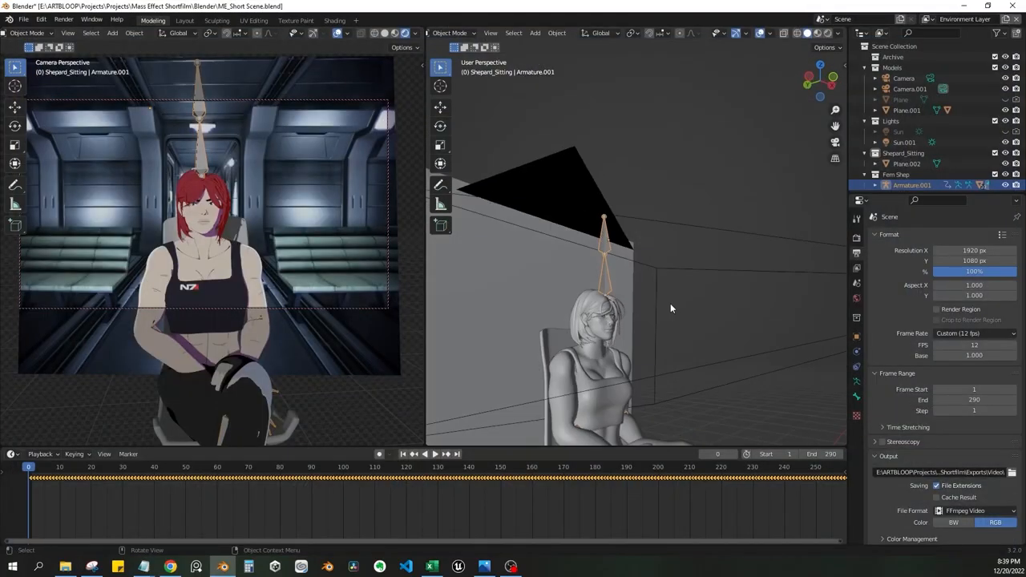
- Switch to the ME_Short Scene.blend and review its 1–290 frame, 12 fps FFmpeg output
click(335, 20)
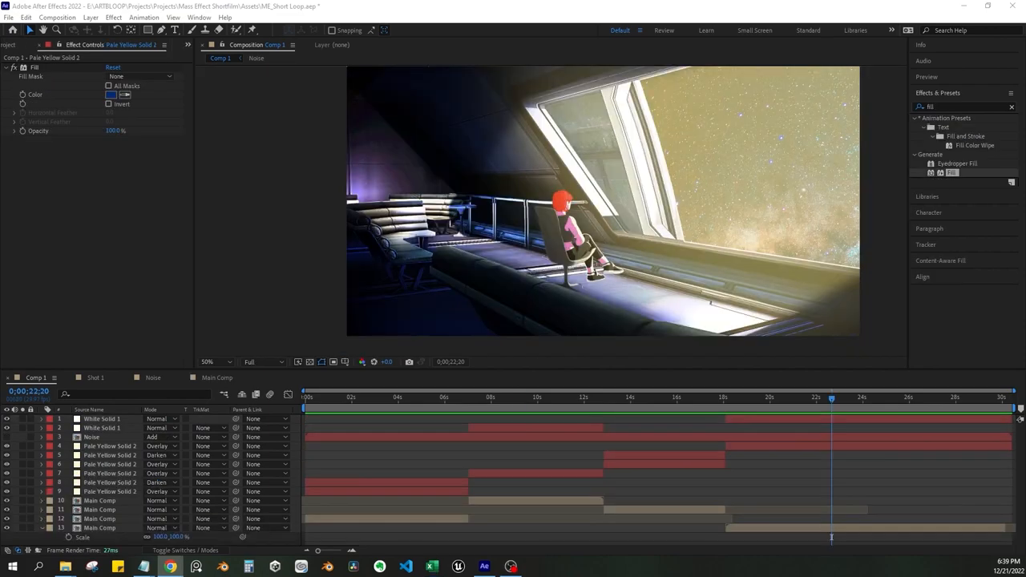
- Scrub the Comp 1 timeline over the Pale Yellow Solid fill and noise layers
click(480, 396)
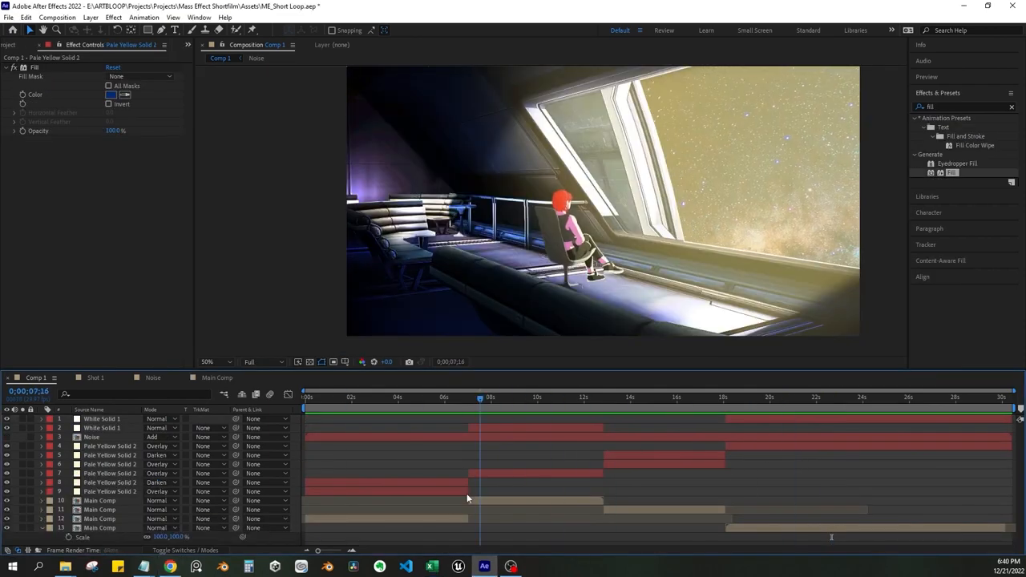